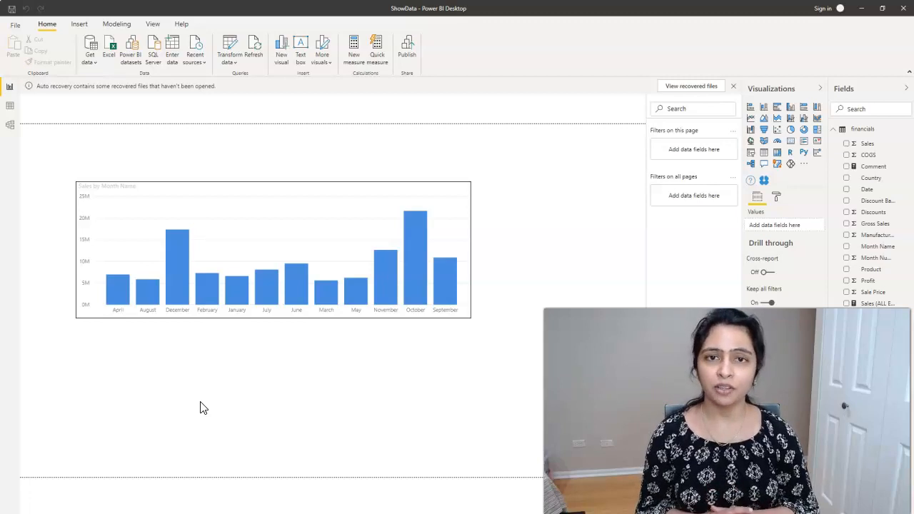
{"action": "mouse_move", "coordinate": [269, 279]}
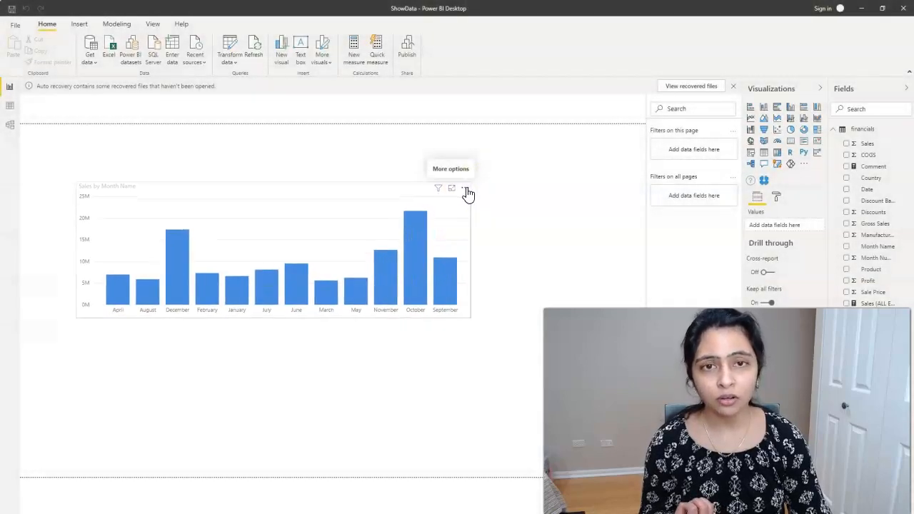
Step: Sort the sales-by-month chart descending so months run September first through April
{"action": "left_click", "coordinate": [466, 192]}
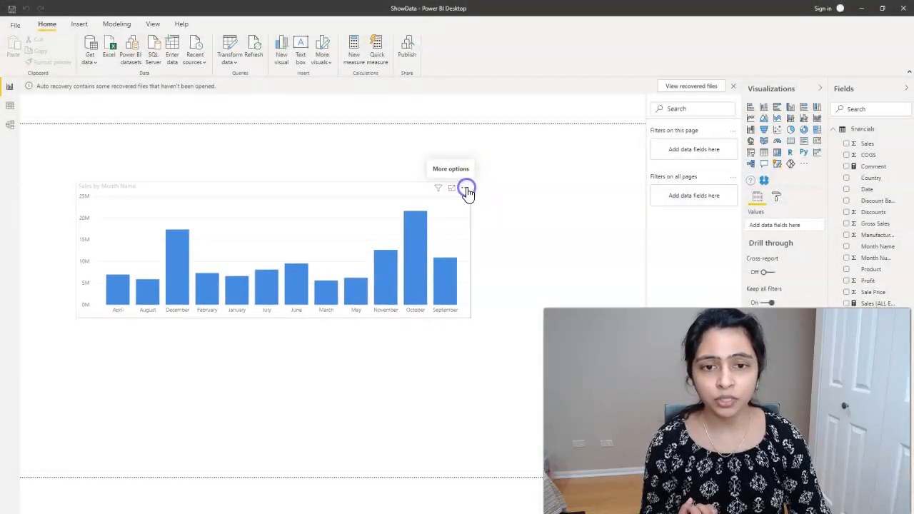
{"action": "left_click", "coordinate": [468, 190]}
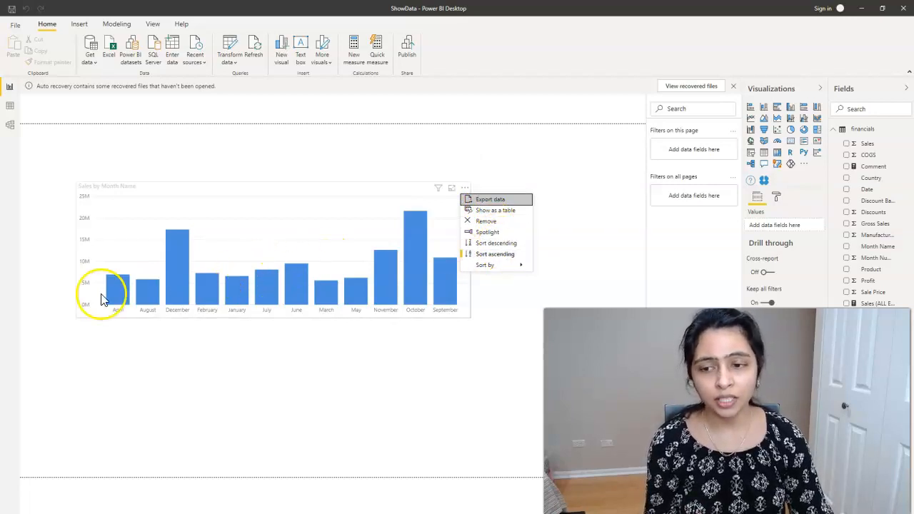
{"action": "mouse_move", "coordinate": [117, 320]}
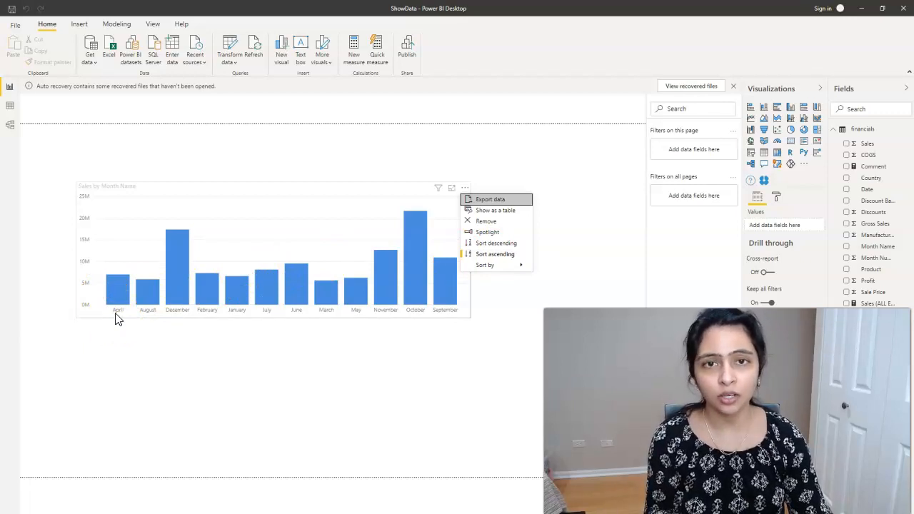
{"action": "mouse_move", "coordinate": [495, 243]}
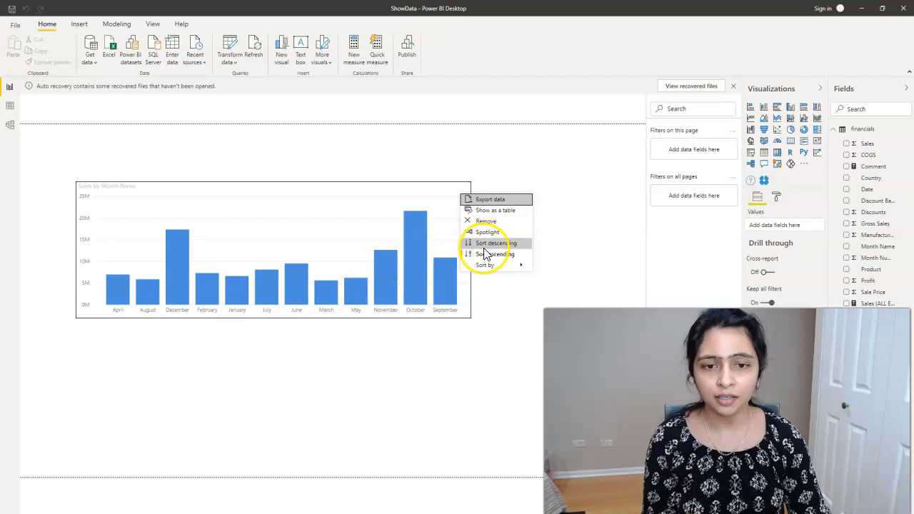
{"action": "left_click", "coordinate": [496, 243]}
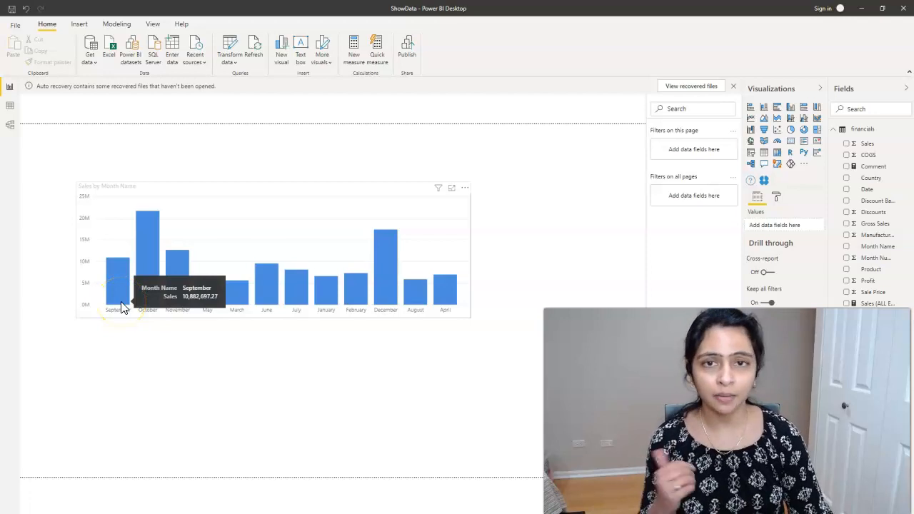
{"action": "mouse_move", "coordinate": [70, 141]}
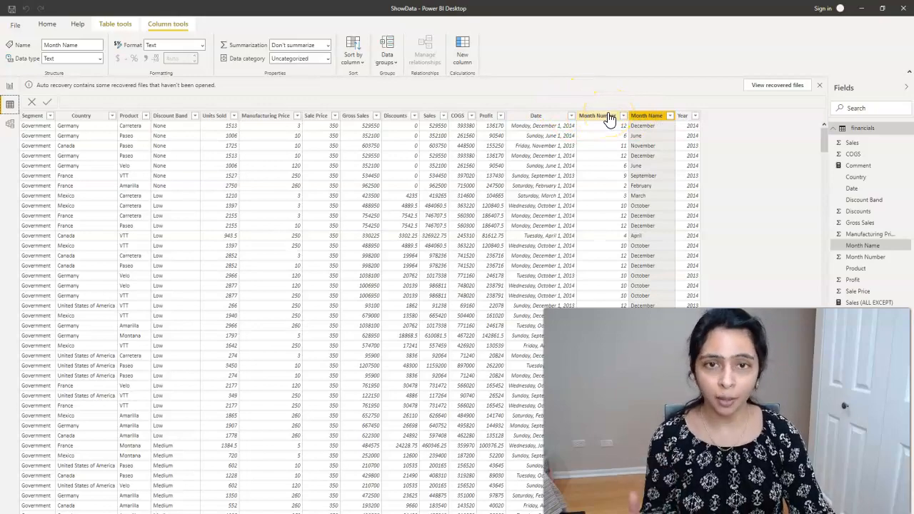
{"action": "mouse_move", "coordinate": [353, 58]}
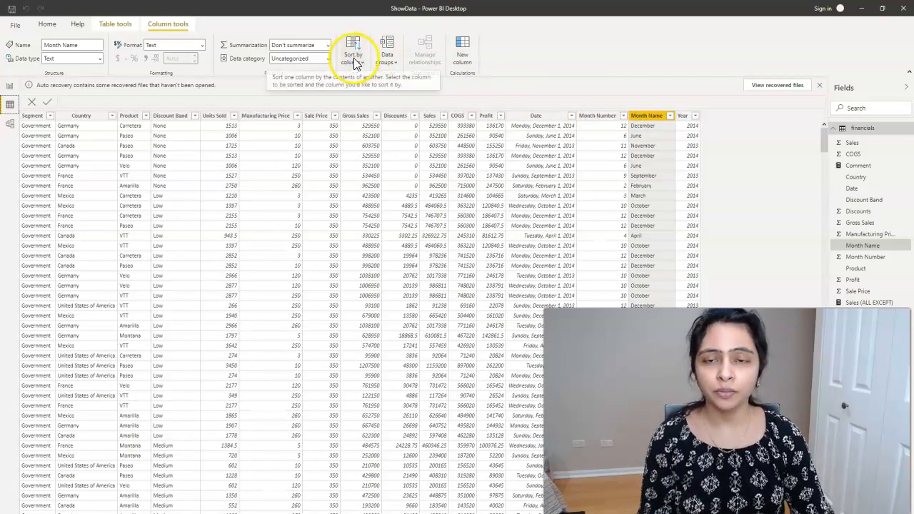
Step: Set the Month Name column to sort by the Month Number column
{"action": "left_click", "coordinate": [353, 57]}
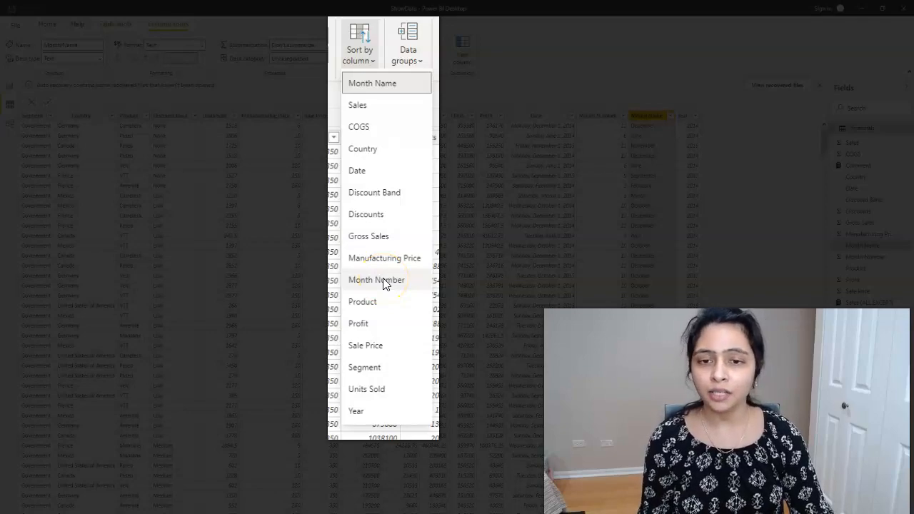
{"action": "left_click", "coordinate": [375, 278]}
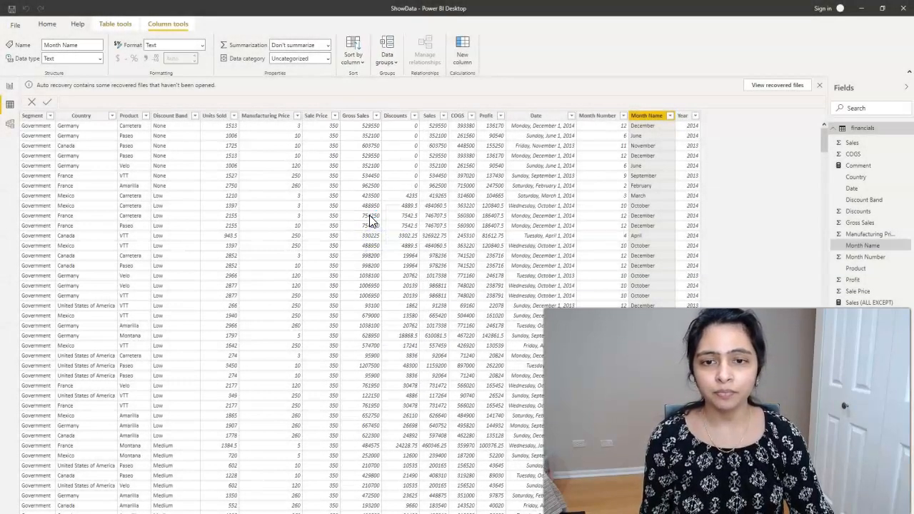
{"action": "mouse_move", "coordinate": [343, 83]}
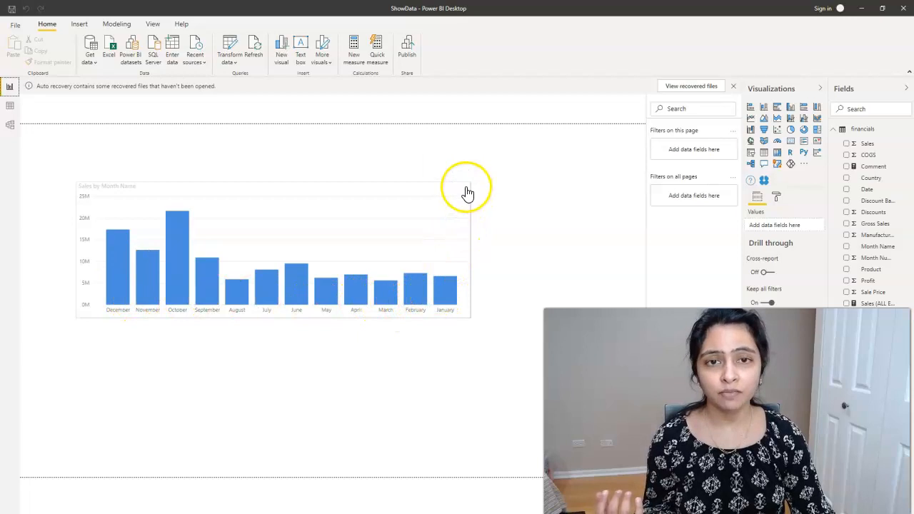
Step: Sort the sales chart ascending so months run January through December
{"action": "left_click", "coordinate": [466, 188]}
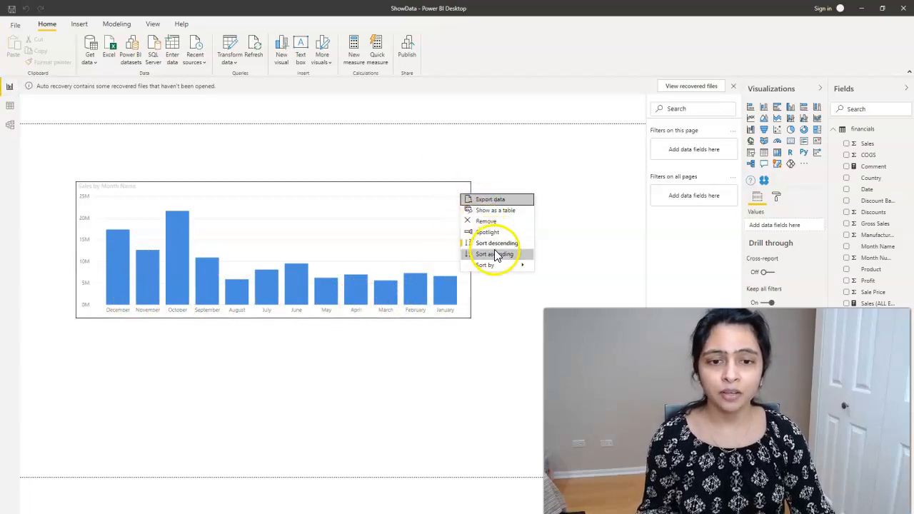
{"action": "mouse_move", "coordinate": [491, 255]}
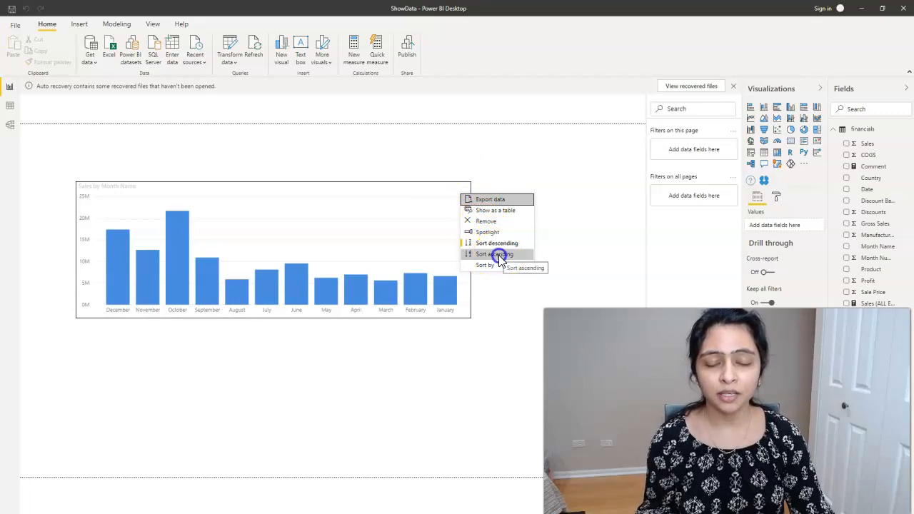
{"action": "left_click", "coordinate": [491, 255]}
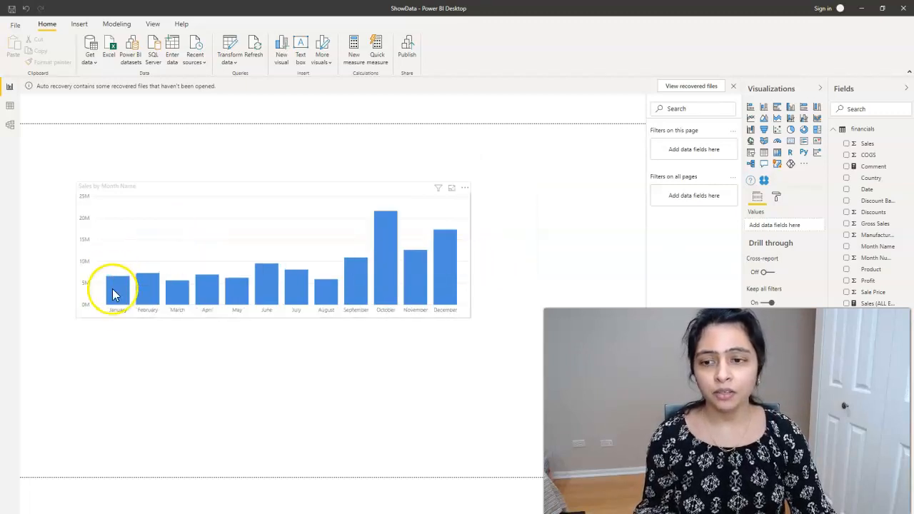